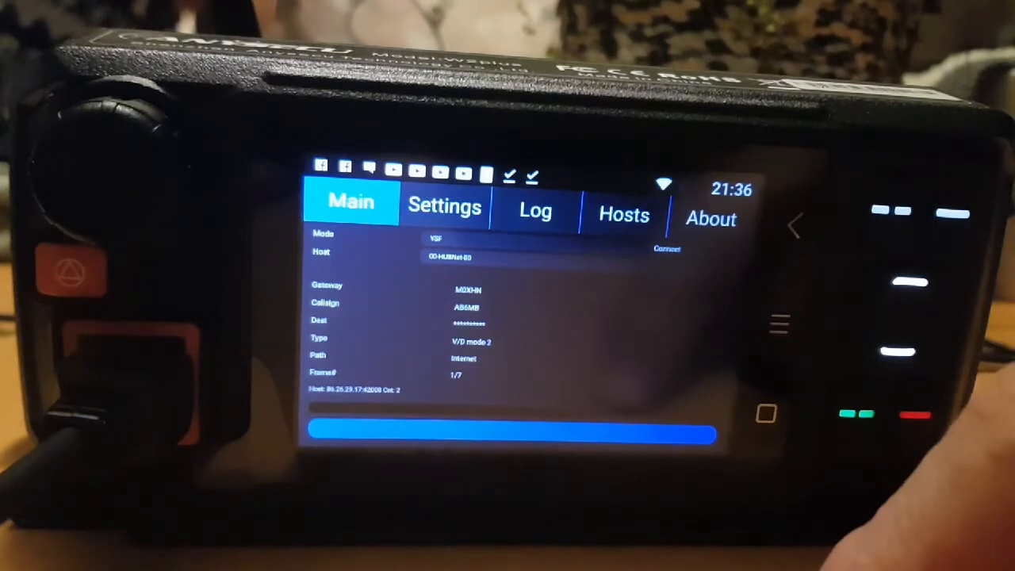
# Show the settings page with callsign M0FXB and DMR ID 2341437
pyautogui.click(445, 207)
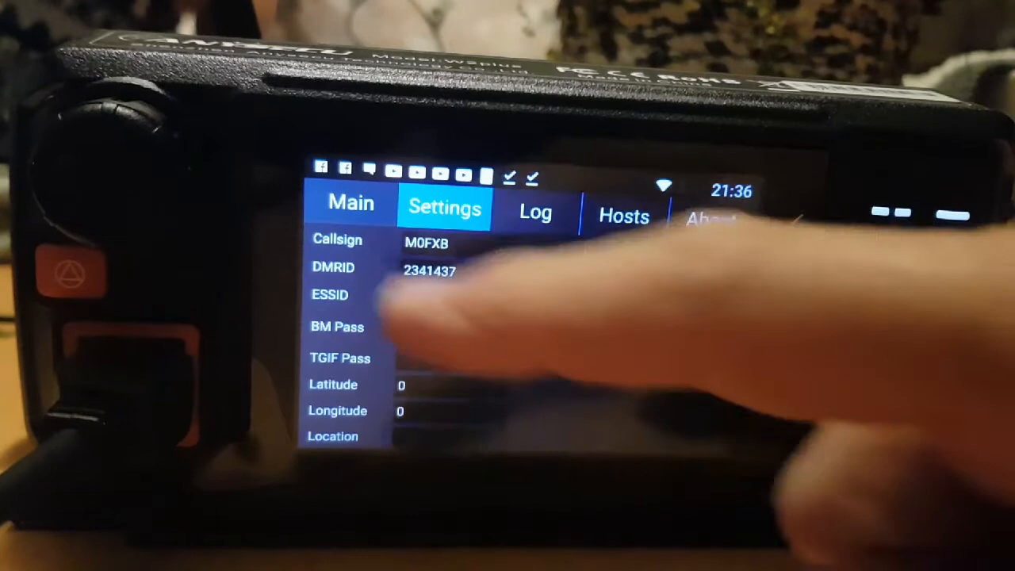
# Return to the Main page showing the YSF host connection and transmission status
pyautogui.click(350, 205)
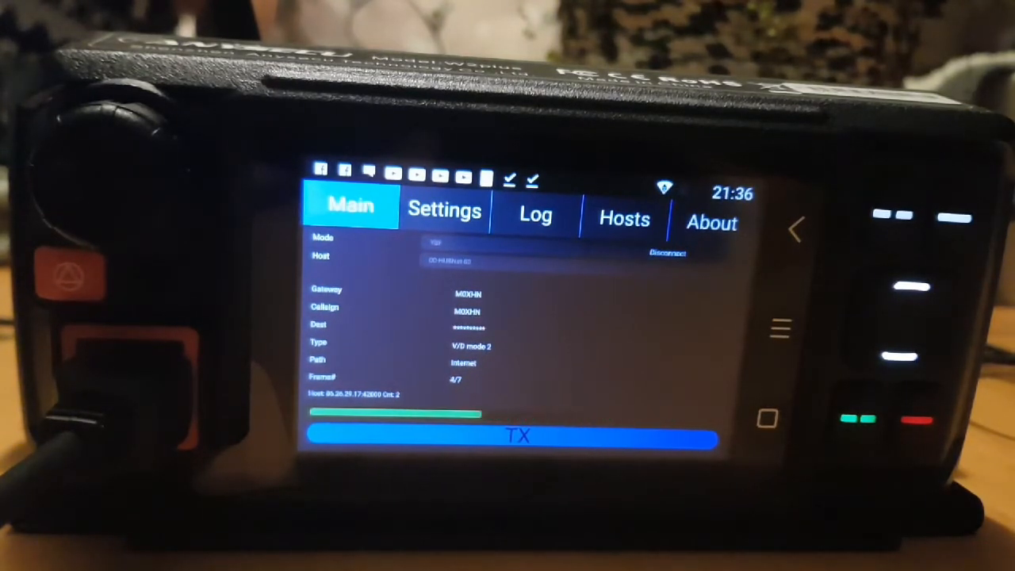
# Transmit over the YSF host, then disconnect so the status reads Not connected
pyautogui.click(516, 436)
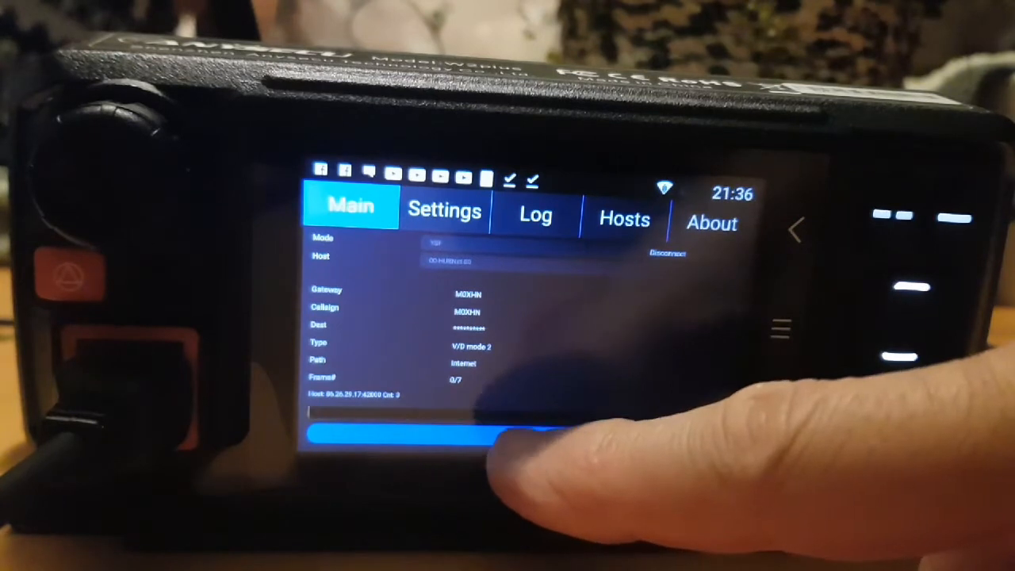
pyautogui.click(516, 436)
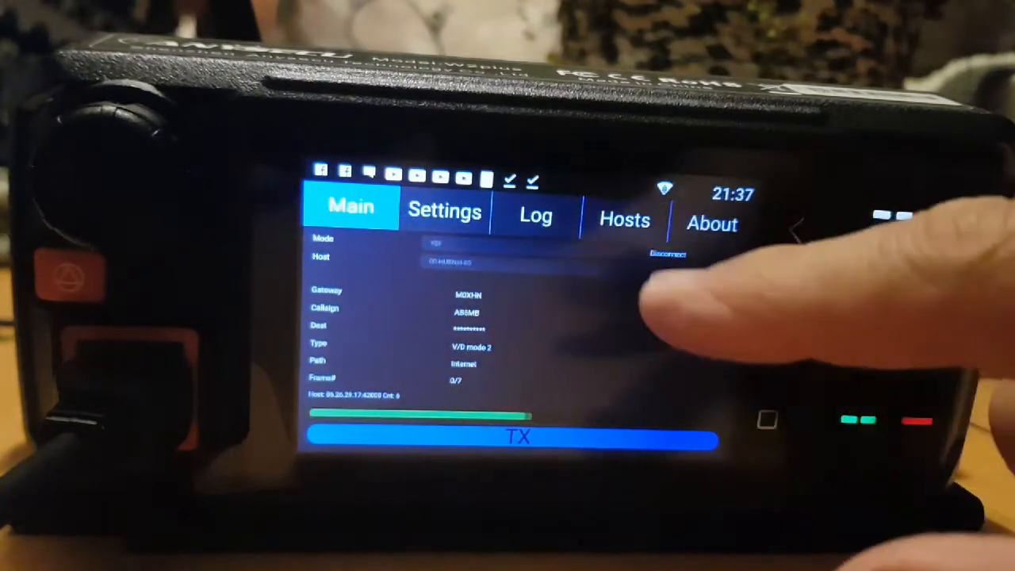
pyautogui.click(668, 254)
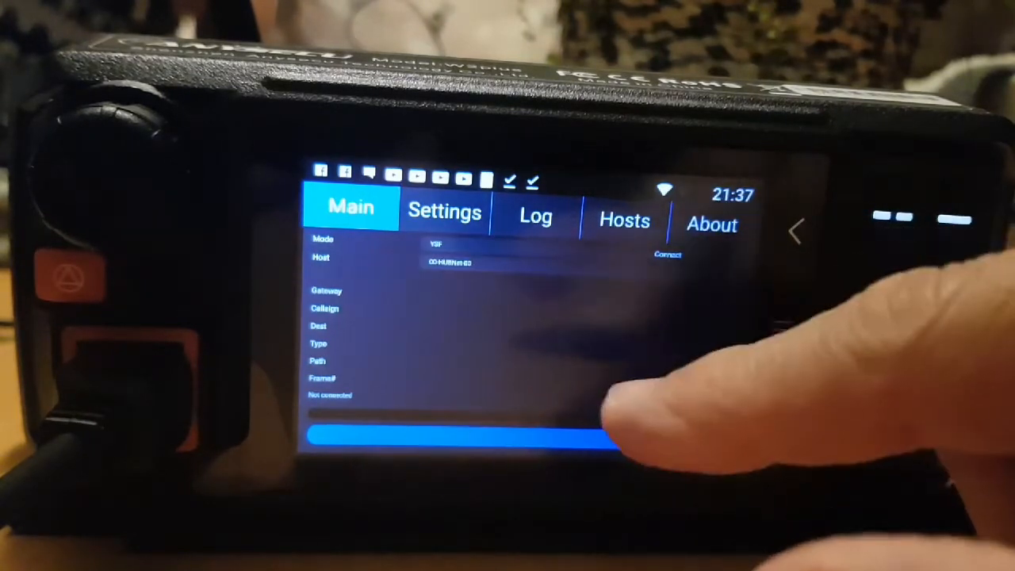
pyautogui.click(444, 214)
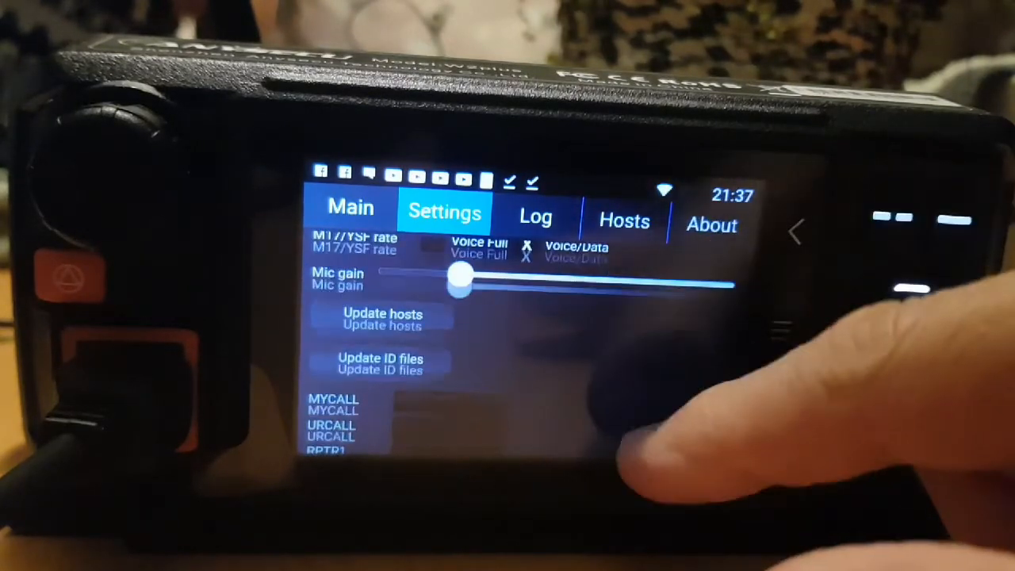
pyautogui.click(350, 212)
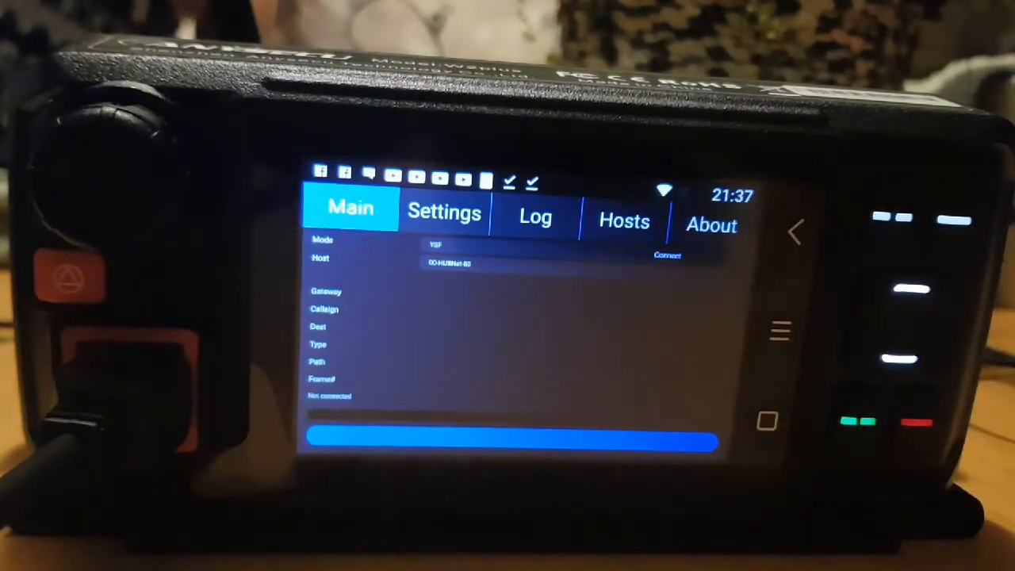